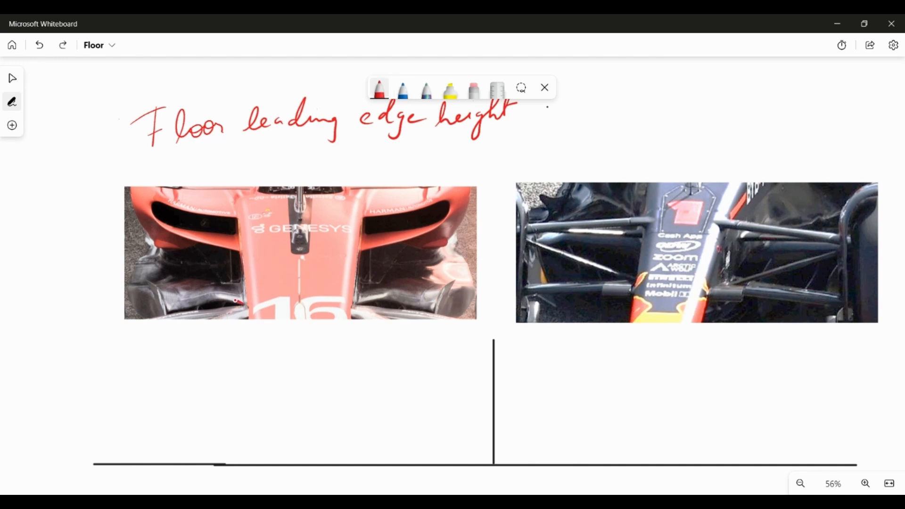
- Draw crossing red airflow curves in the left panel beneath the Ferrari floor photo
drag(196, 300, 237, 299)
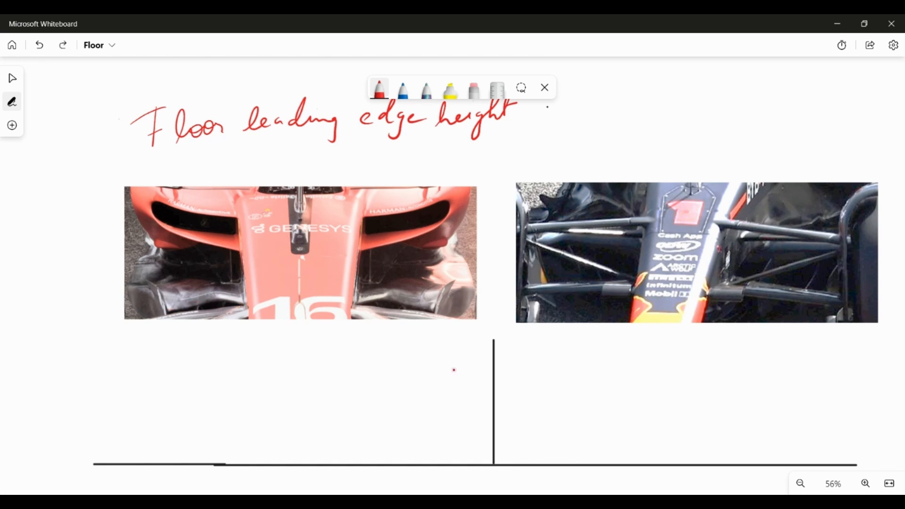
drag(432, 361, 458, 360)
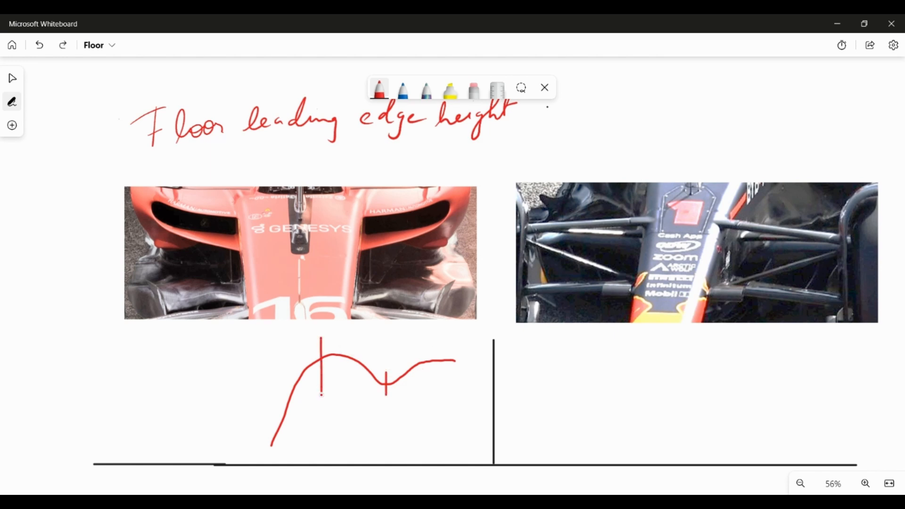
drag(289, 333, 384, 418)
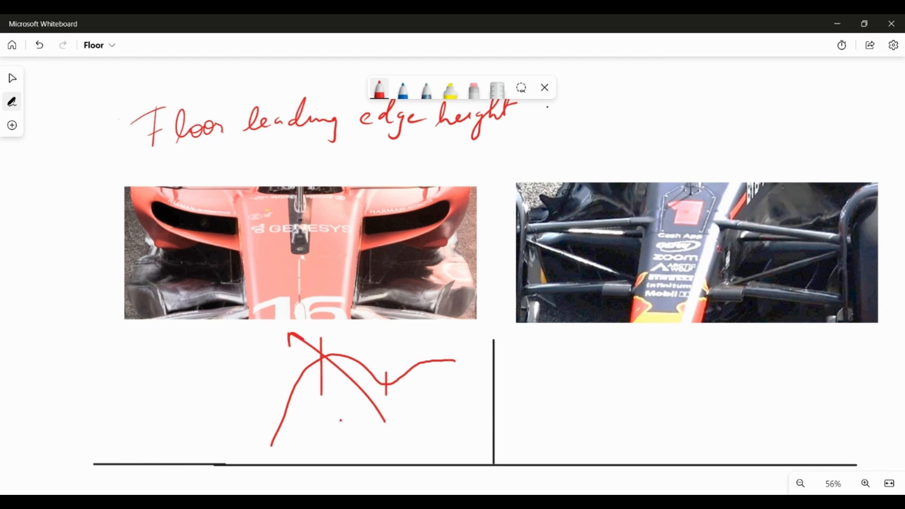
drag(263, 346, 361, 439)
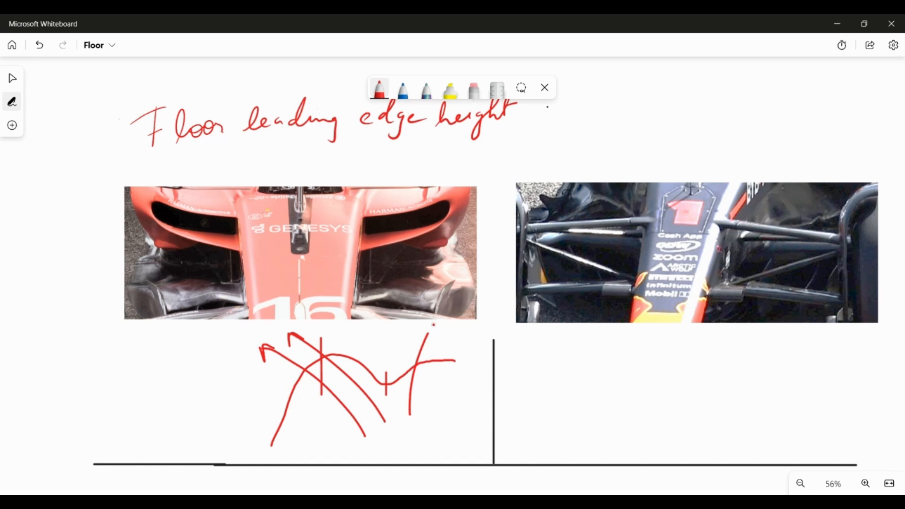
- Tidy the red sketch, removing stray vertical strokes and a short tick on the curve
drag(430, 327, 438, 416)
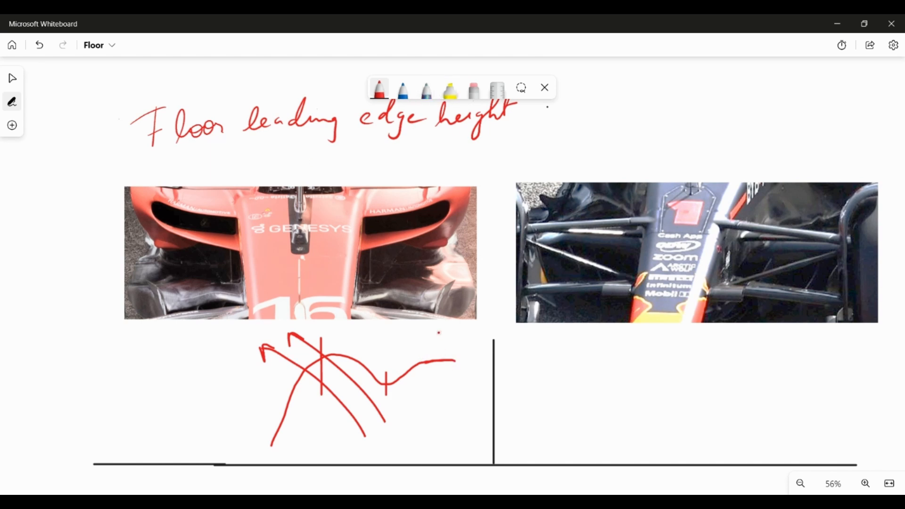
drag(416, 358, 415, 404)
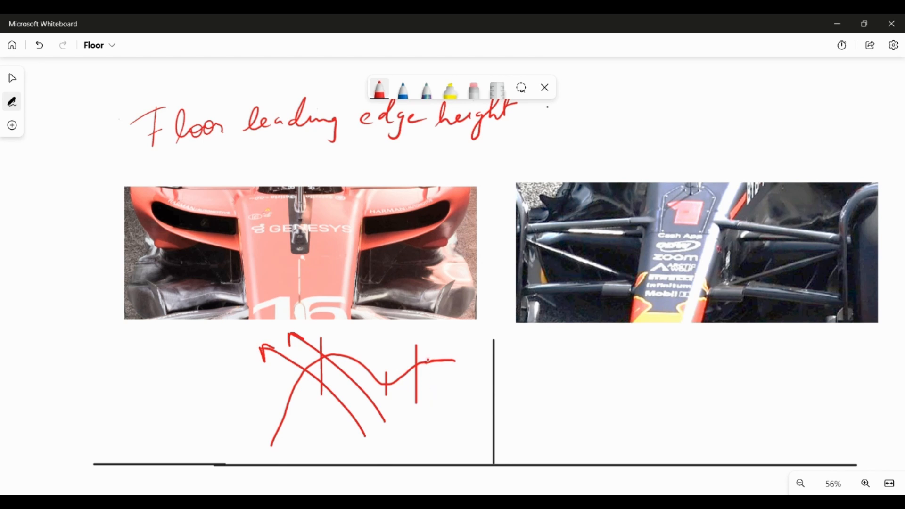
drag(421, 381, 416, 404)
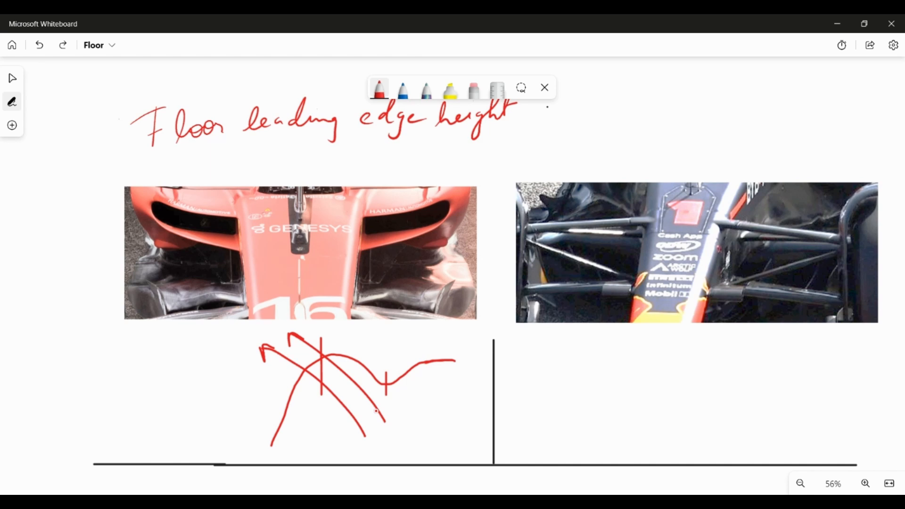
- Draw blue crossing airflow curves beneath the Red Bull photo, mirroring the red sketch
click(403, 90)
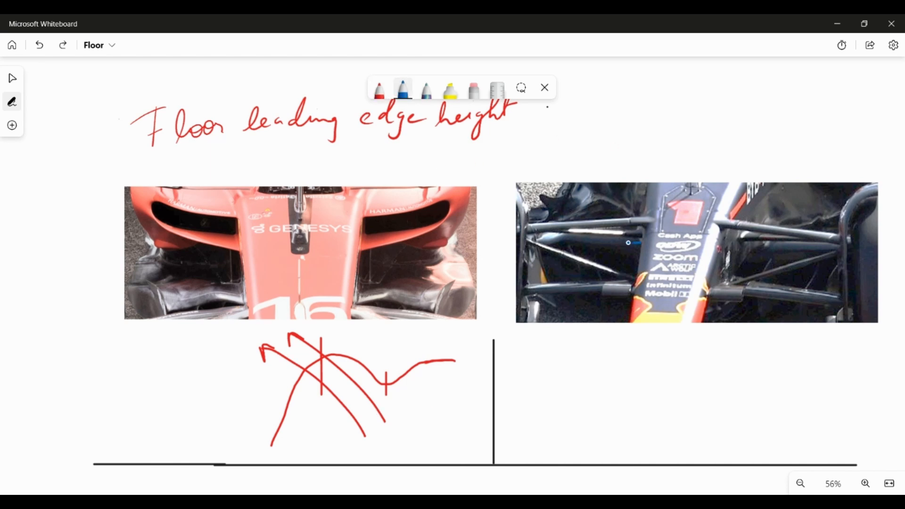
drag(563, 239, 628, 242)
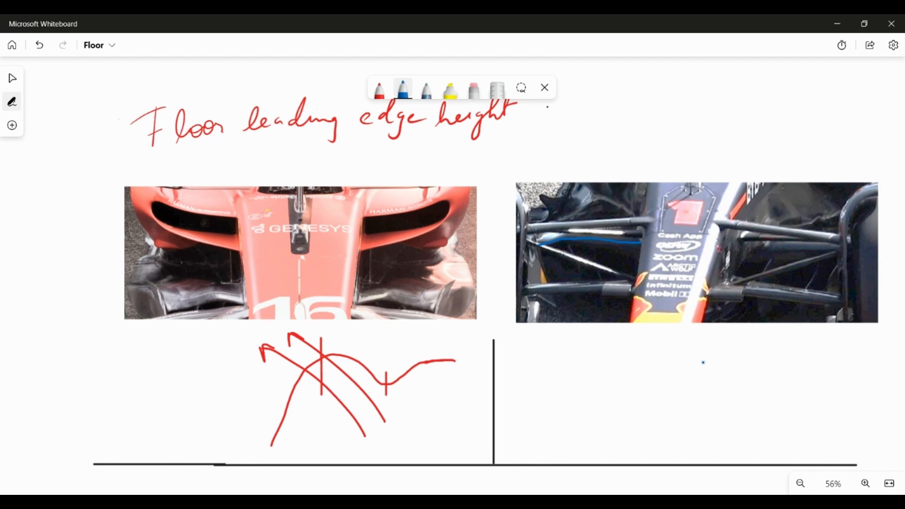
drag(703, 362, 713, 350)
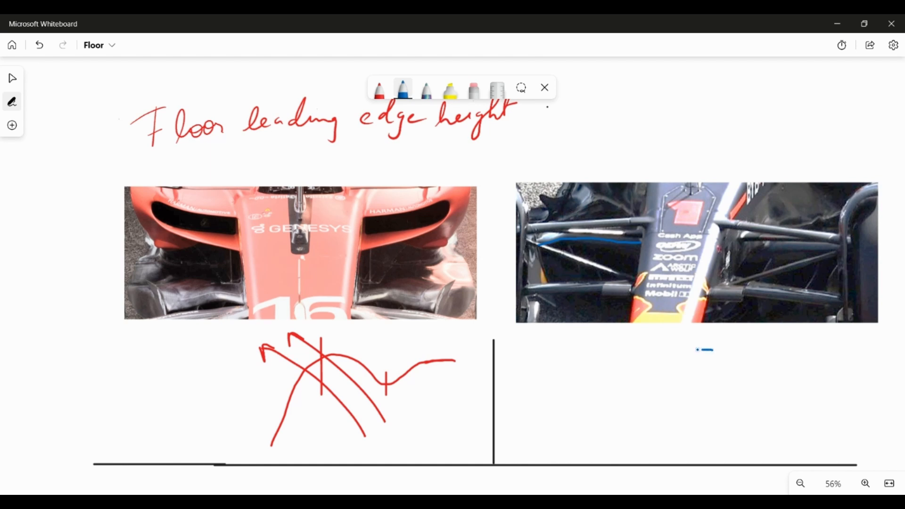
drag(639, 362, 711, 351)
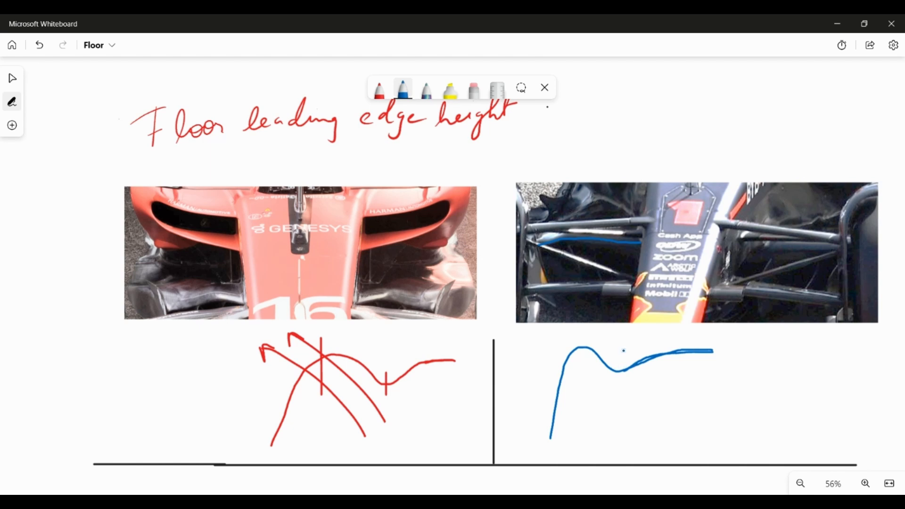
drag(568, 334, 611, 389)
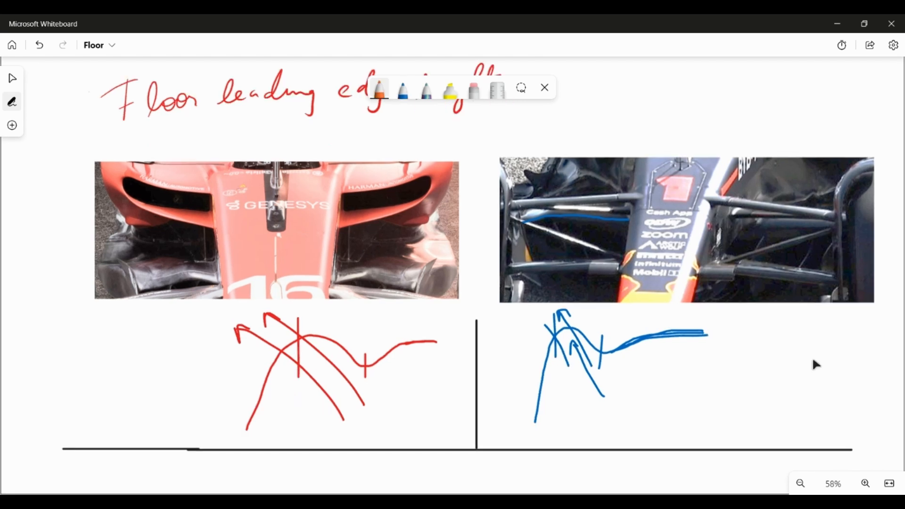
- Scroll to the Floor Extraction section and redraw orange flow lines on the Ferrari underside
scroll(down, 3)
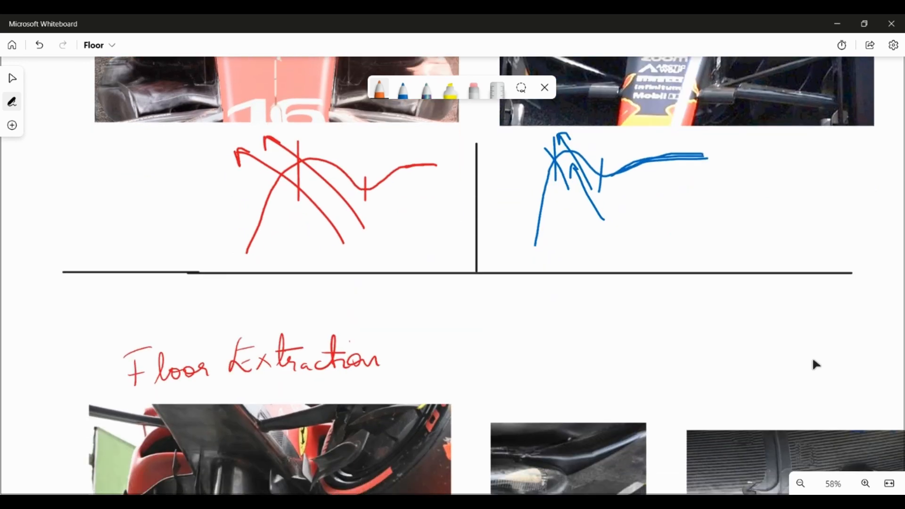
scroll(down, 3)
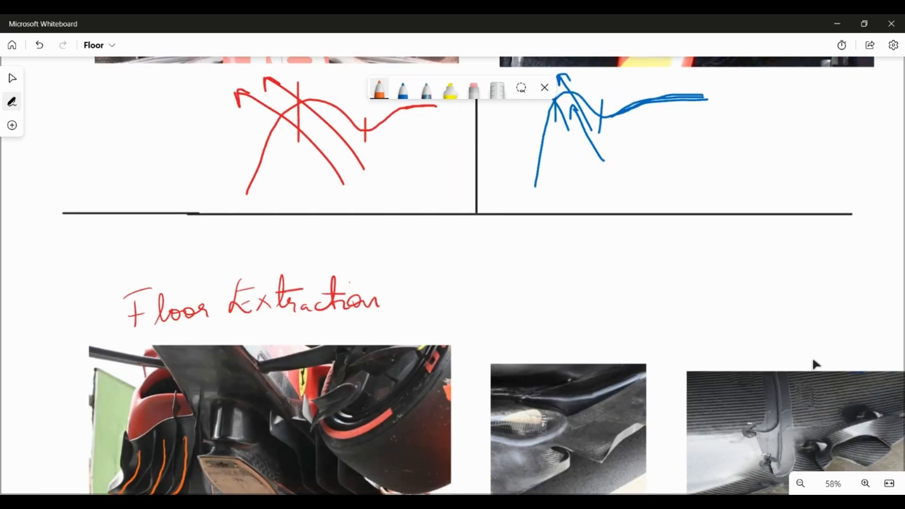
scroll(down, 3)
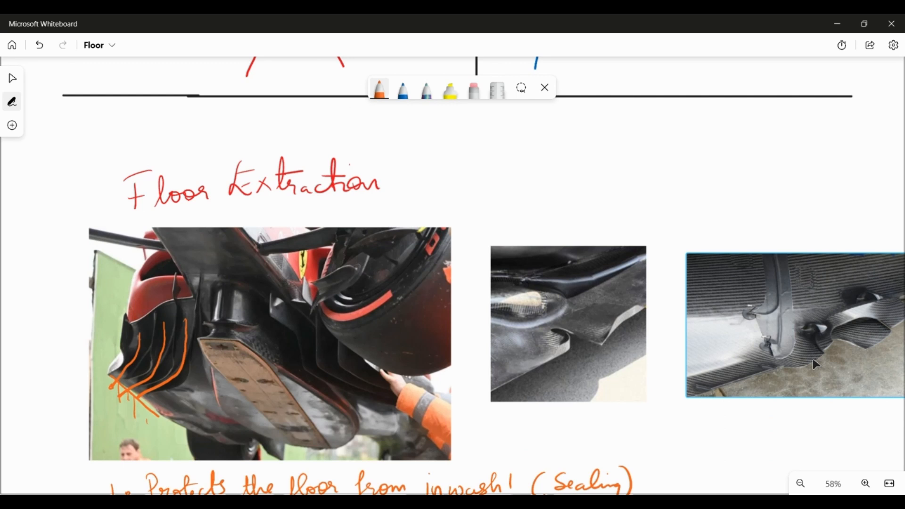
scroll(down, 3)
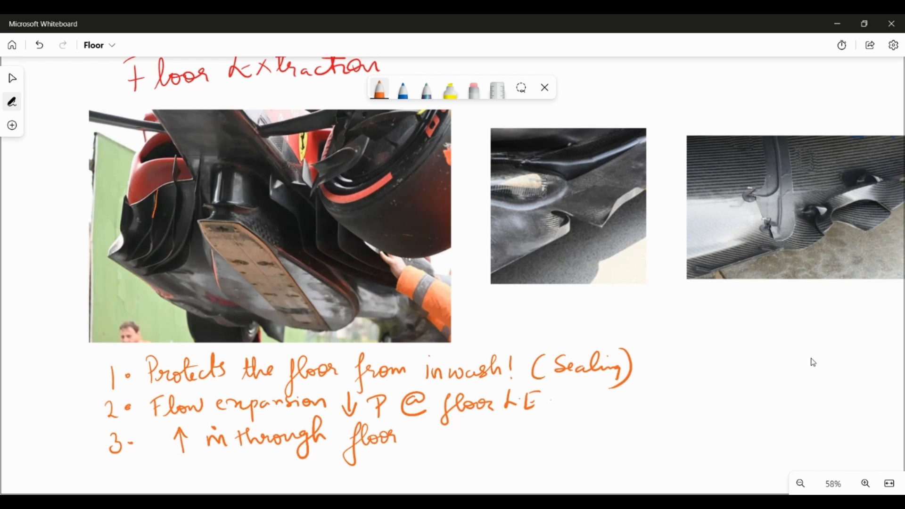
drag(119, 258, 151, 220)
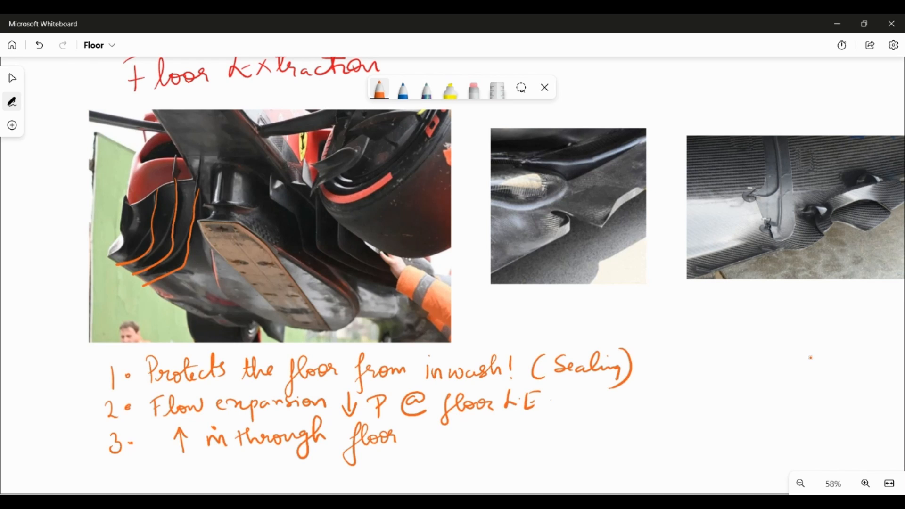
- Add blue flow lines over the Ferrari floor-edge fins and a blue H.P/L.P arrow note beside point 1
click(402, 89)
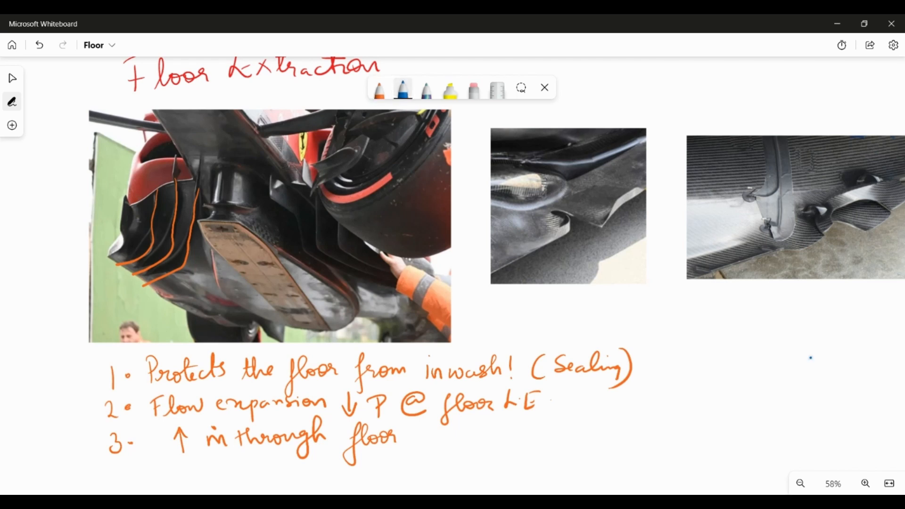
drag(149, 207, 107, 272)
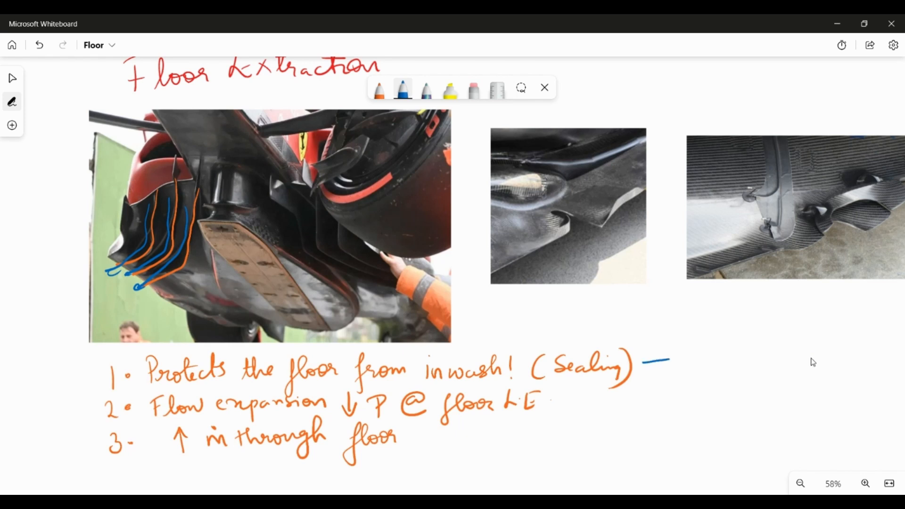
drag(670, 361, 695, 359)
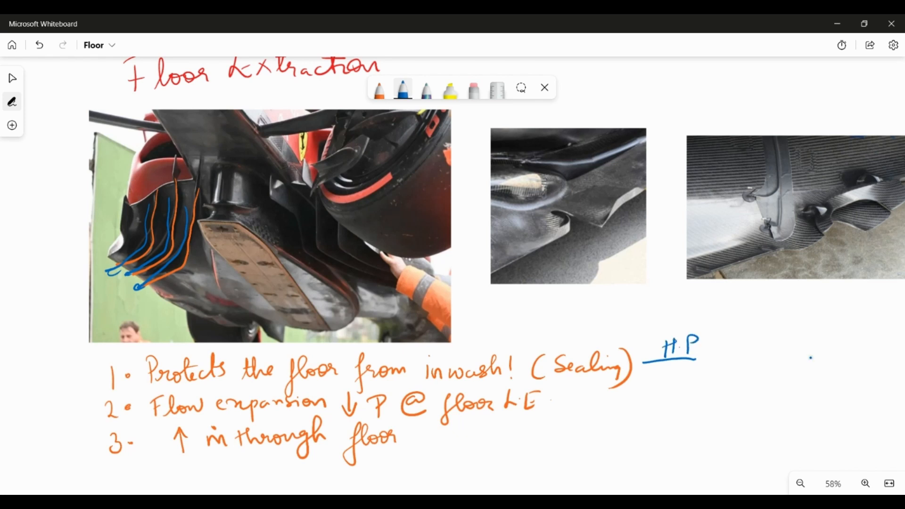
text(L.P)
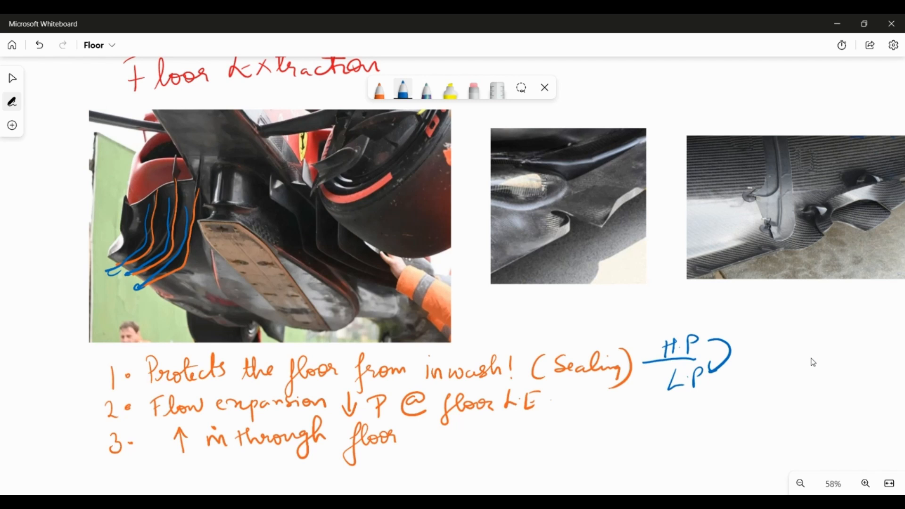
drag(718, 355, 709, 381)
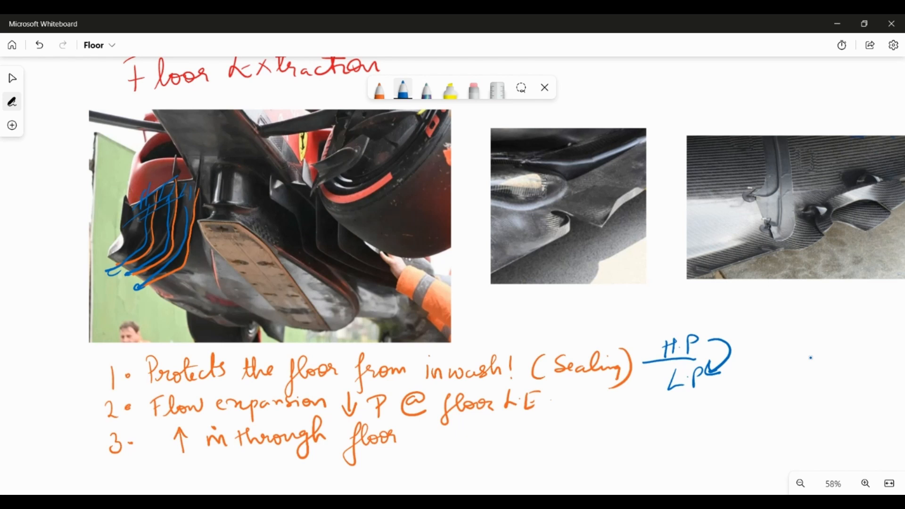
- Underline the through-floor note, then mark flow arrows and orange edges on the middle underside photo
drag(179, 465, 351, 438)
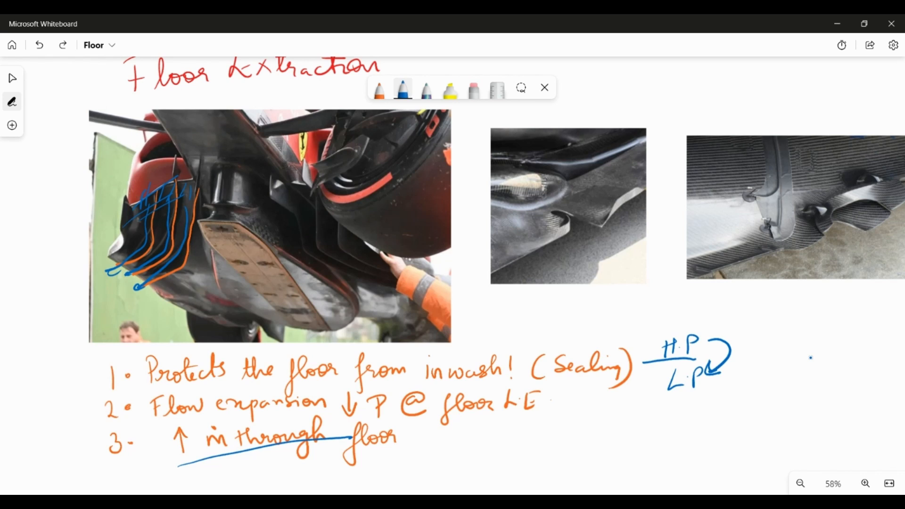
drag(517, 231, 545, 228)
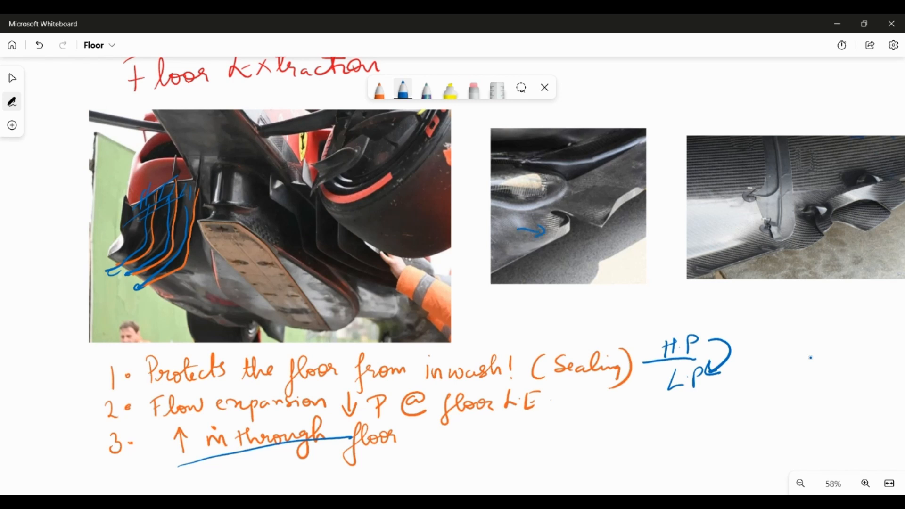
click(379, 89)
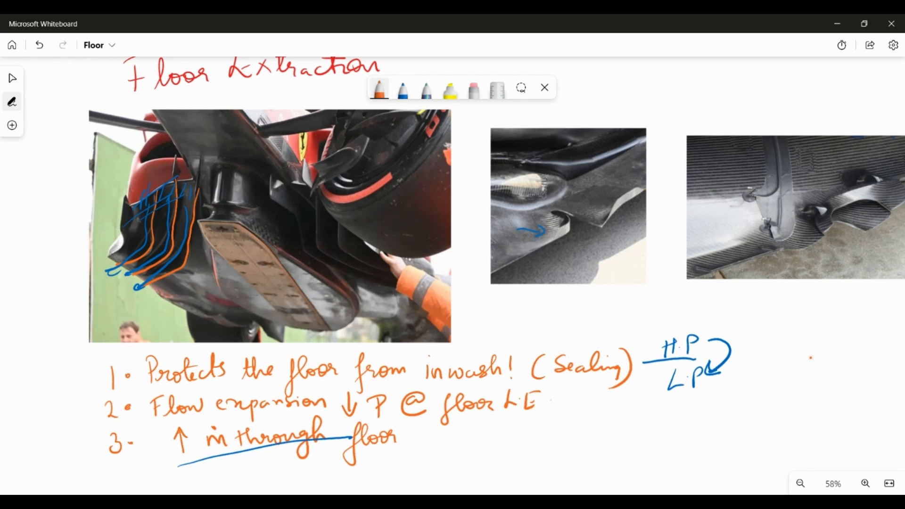
drag(546, 222, 563, 245)
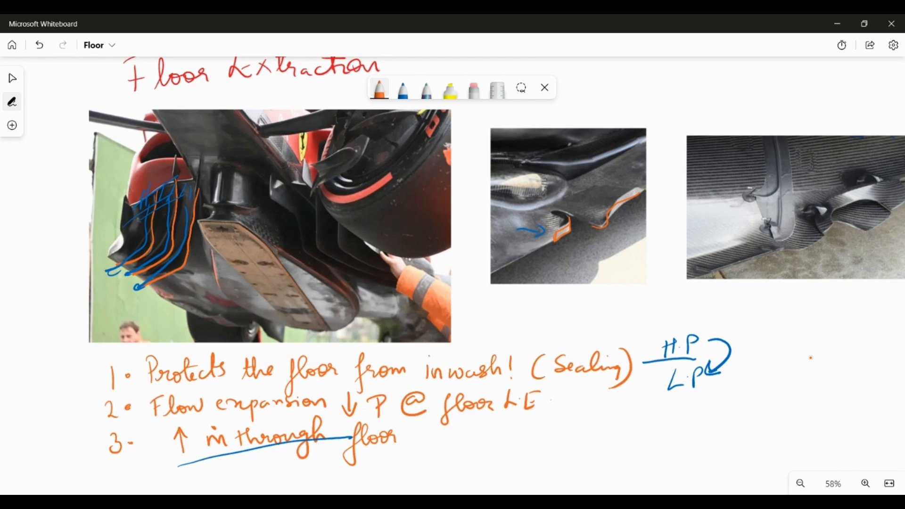
- Sketch an orange floor profile with flow lines and P↓ pressure arrows, then begin a curling floor-edge sketch
drag(631, 446, 679, 438)
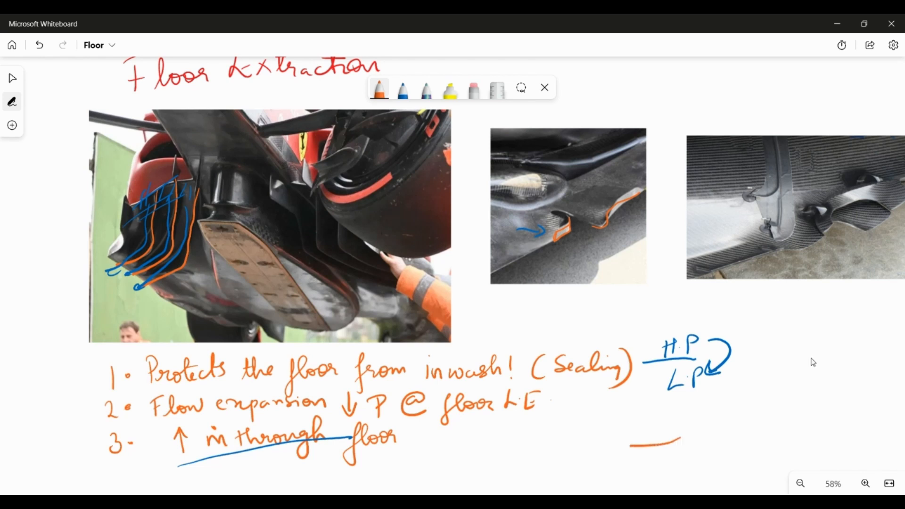
drag(606, 438, 687, 430)
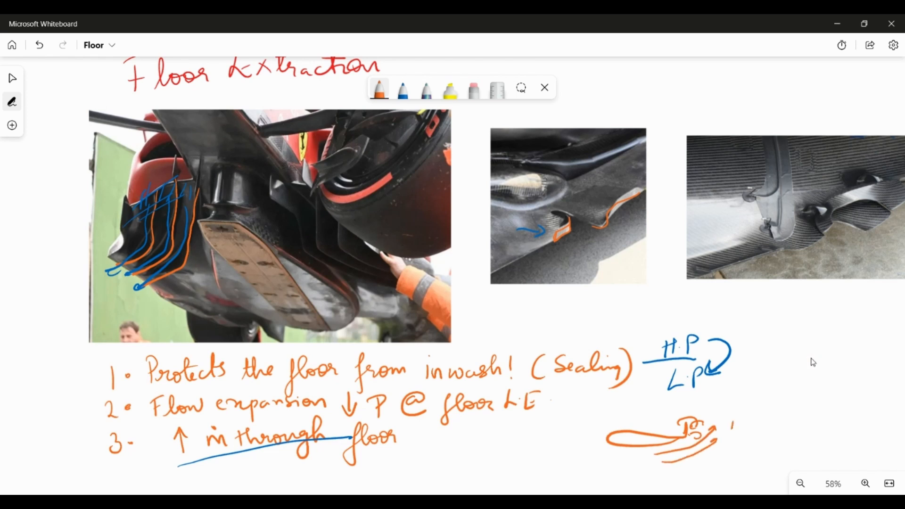
drag(730, 429, 748, 422)
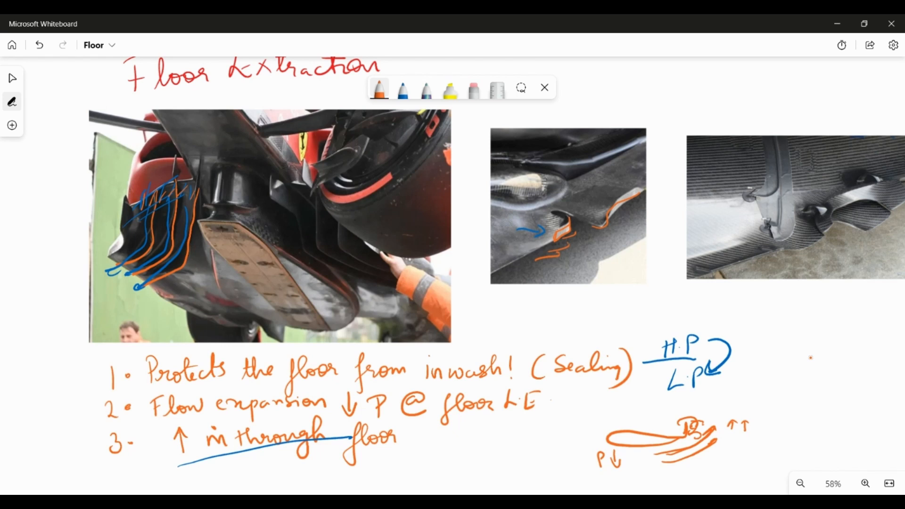
mouse_move(813, 362)
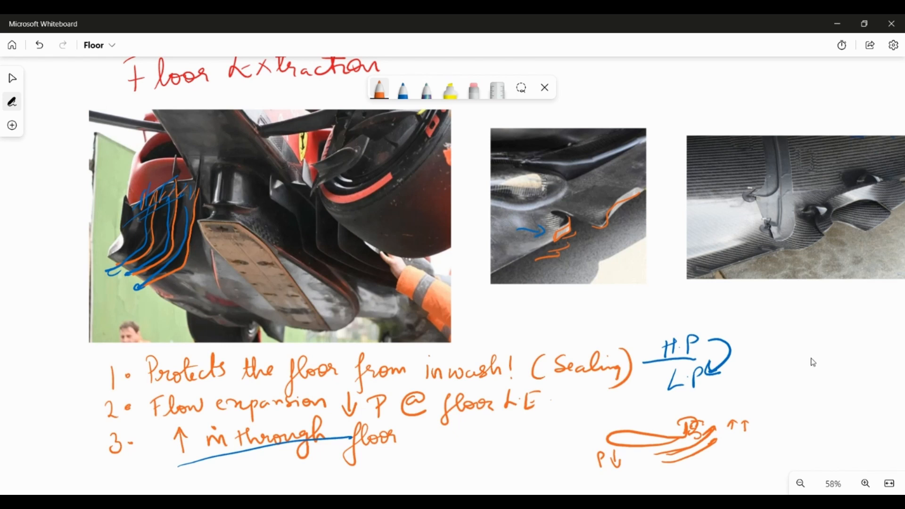
drag(767, 352, 811, 321)
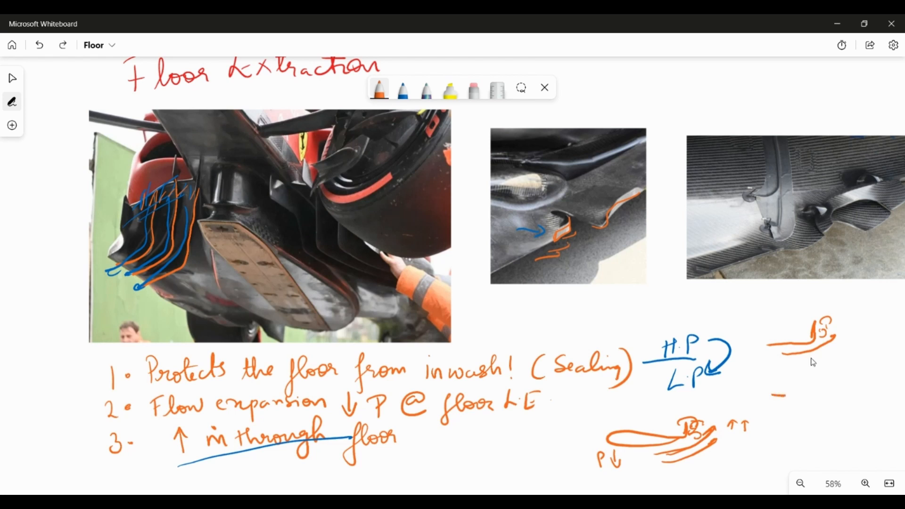
- Draw numbered floor-edge sketches ① and ② in orange with blue inflow arrows
drag(779, 398, 831, 361)
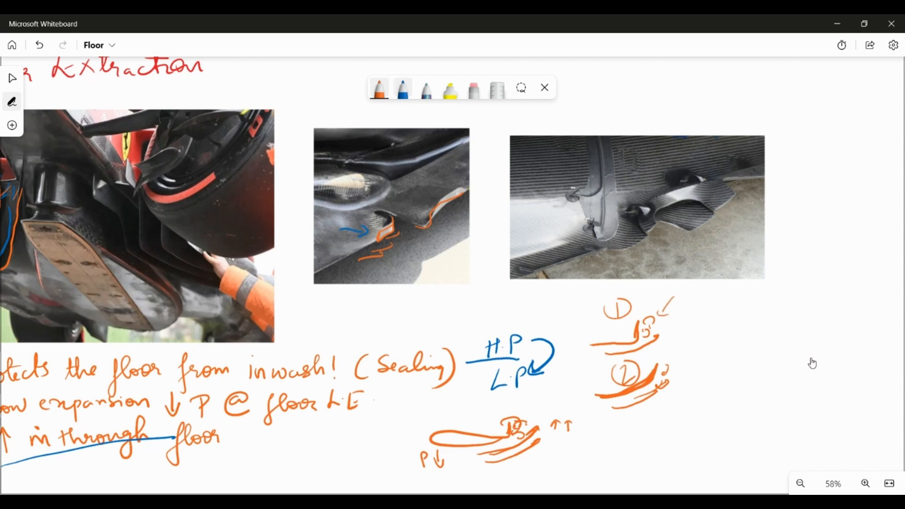
click(401, 90)
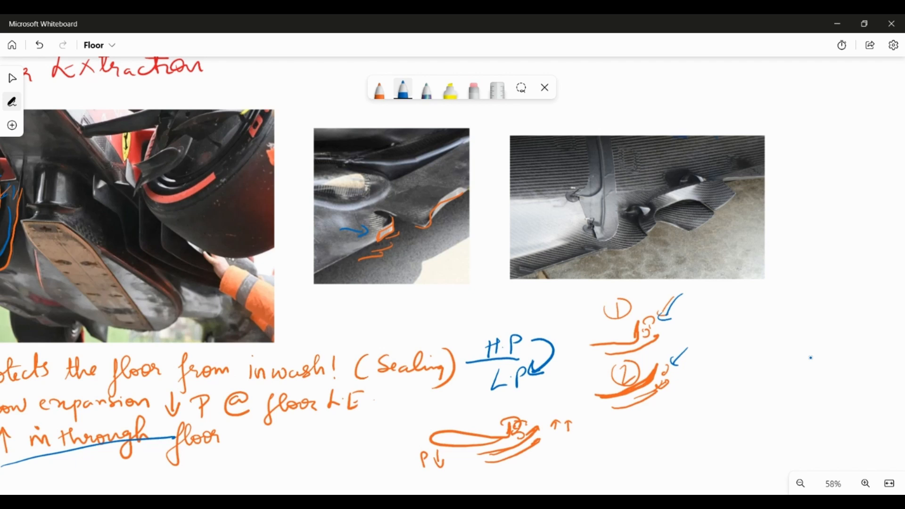
click(378, 88)
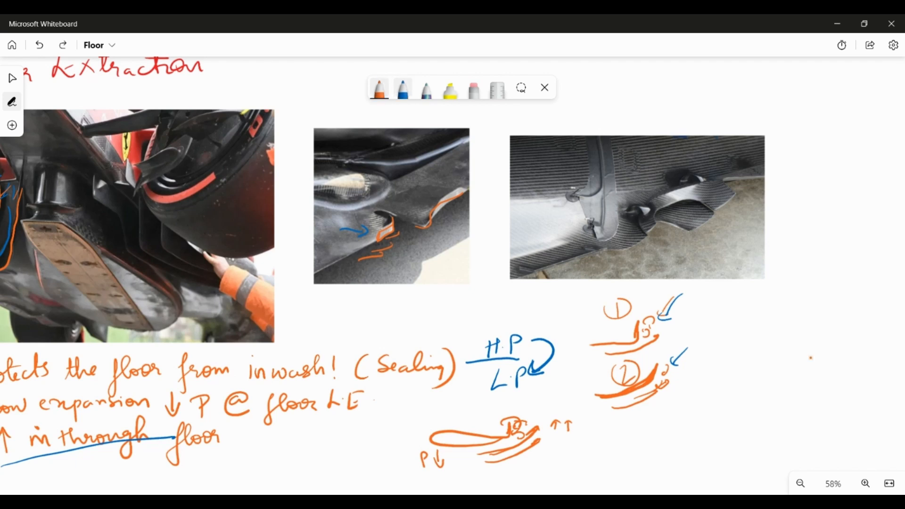
click(379, 90)
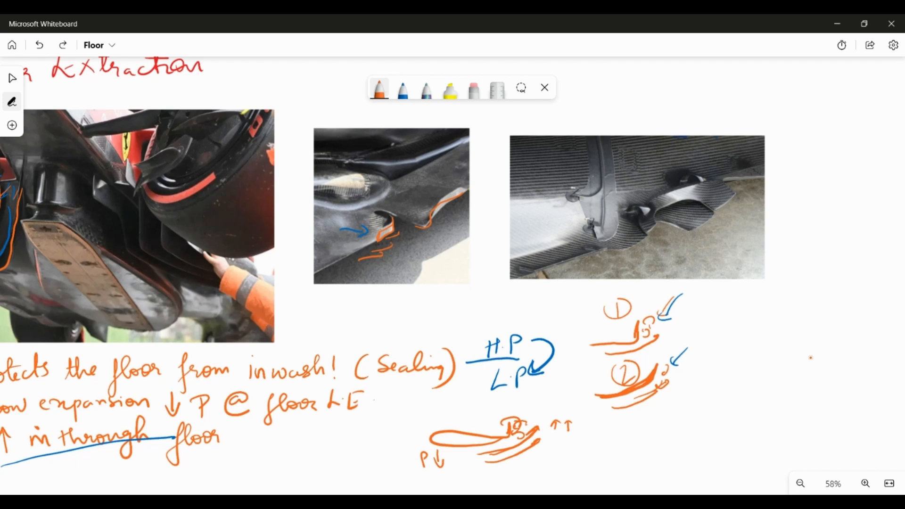
- Draw a third orange floor-edge sketch with blue flow arrows below and vortex curls above
drag(730, 343, 780, 335)
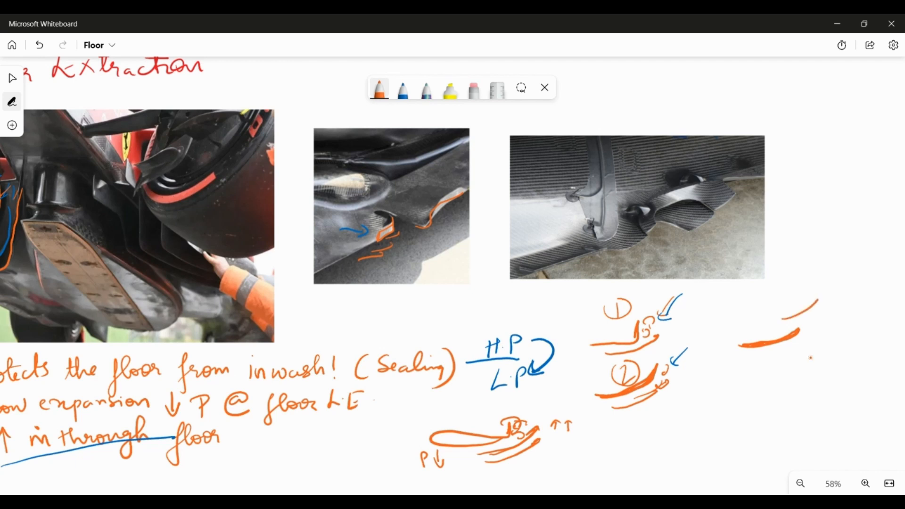
click(403, 90)
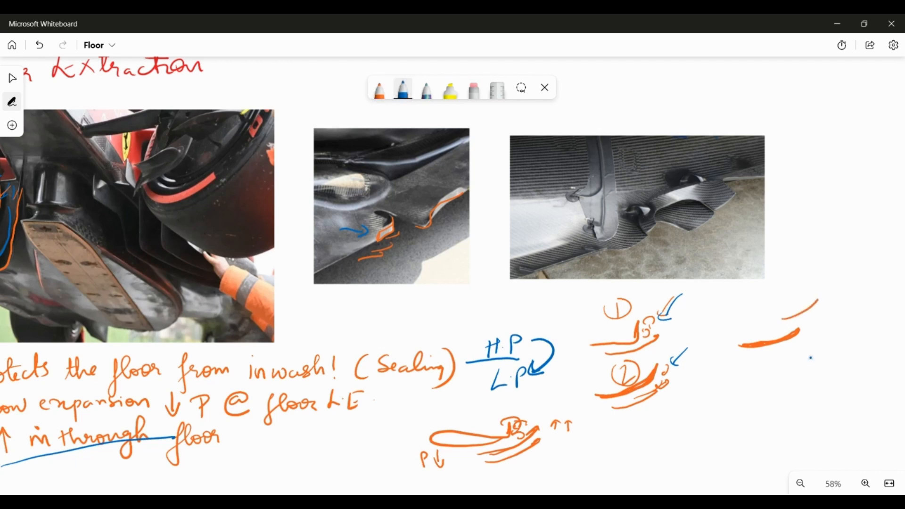
drag(755, 355, 810, 332)
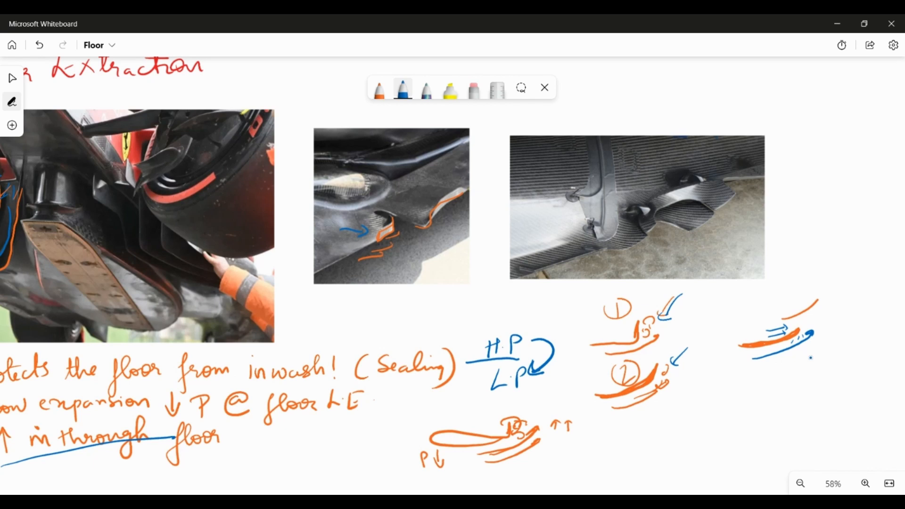
drag(808, 324, 840, 297)
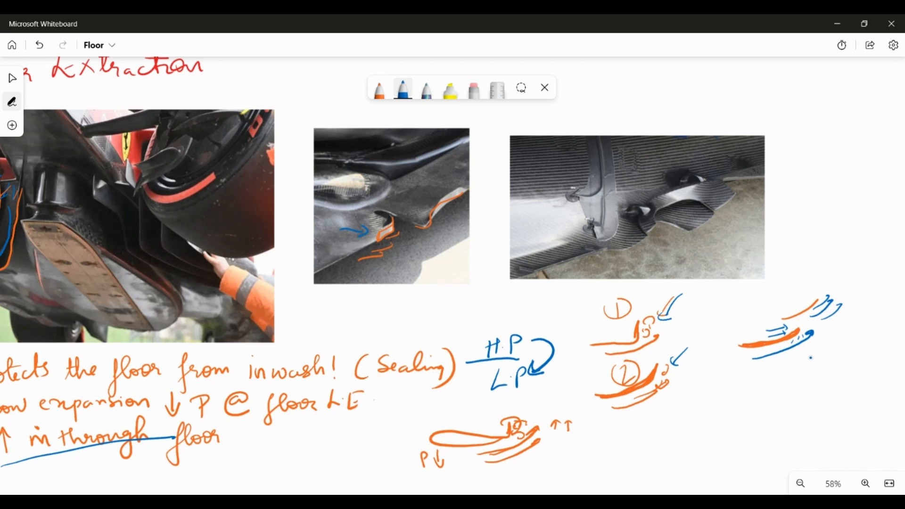
- Handwrite ↑upwash, ↑expansion and ↑range Attitudes notes with a brace beside the sketch
drag(793, 384, 825, 369)
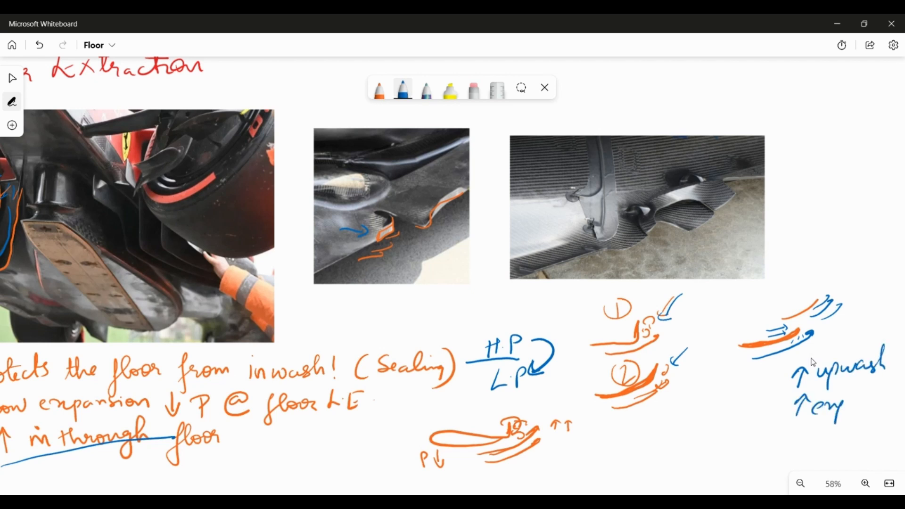
text(expansion)
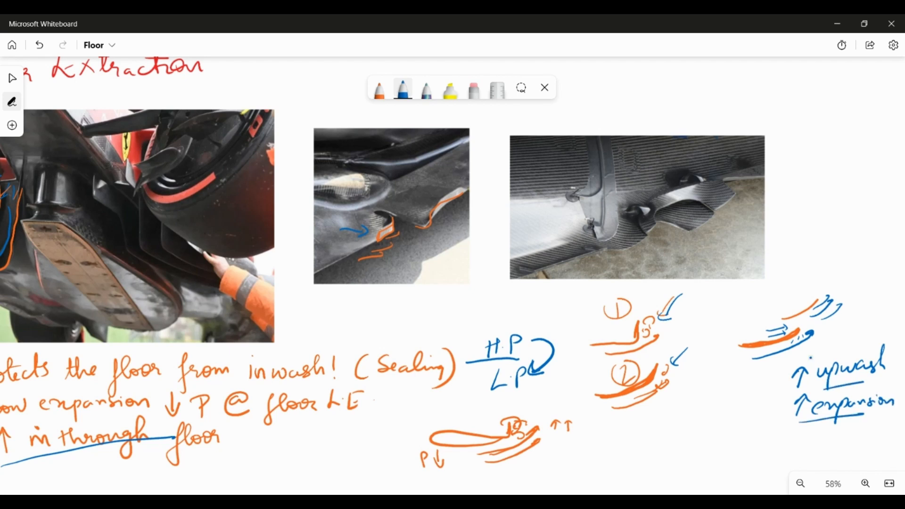
drag(764, 378, 764, 427)
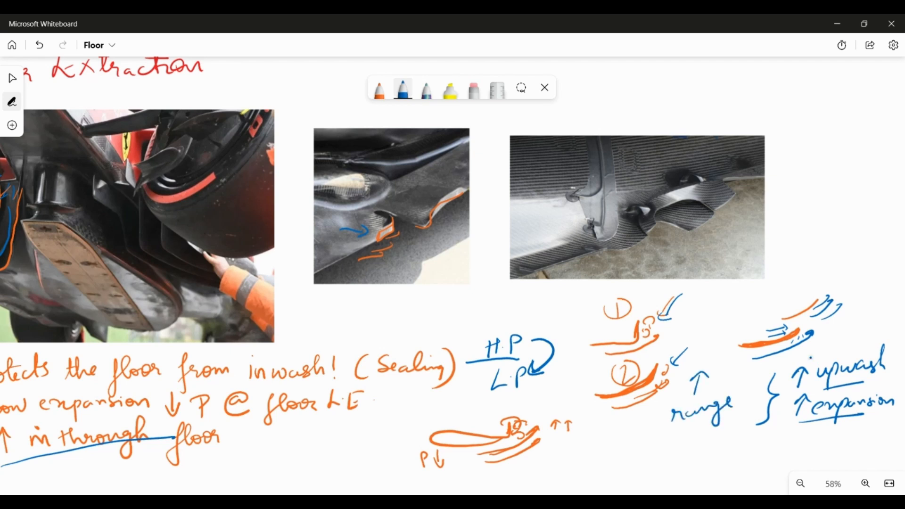
text(Atti)
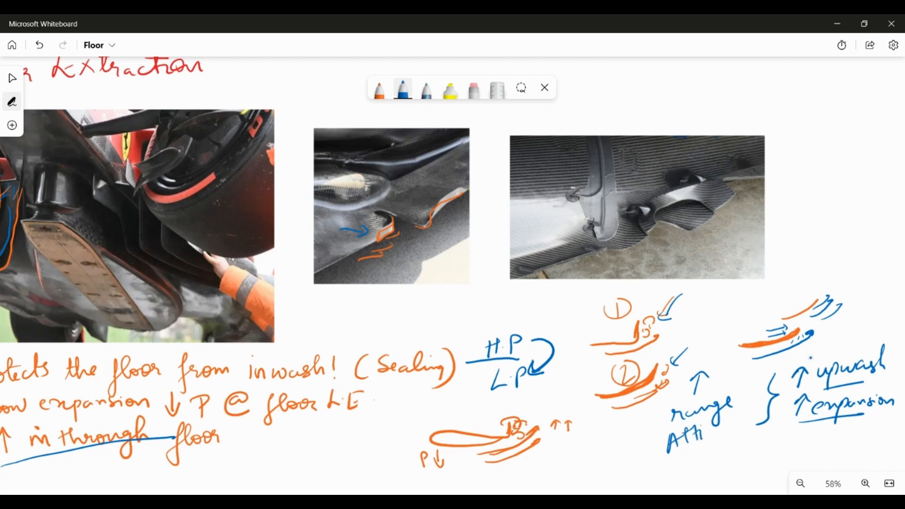
text(tudes)
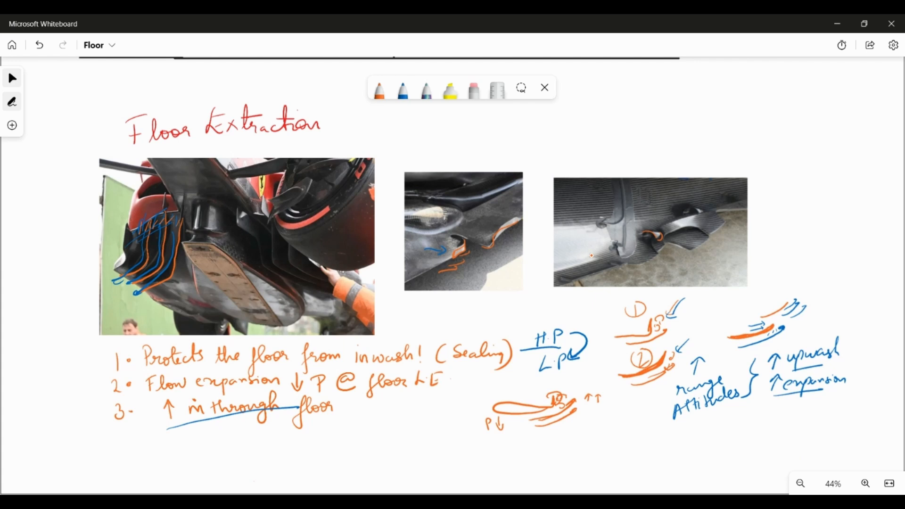
- Scroll down to the 'Combining floor edge vortex with Sidepod undercut' section with two car photos
scroll(down, 3)
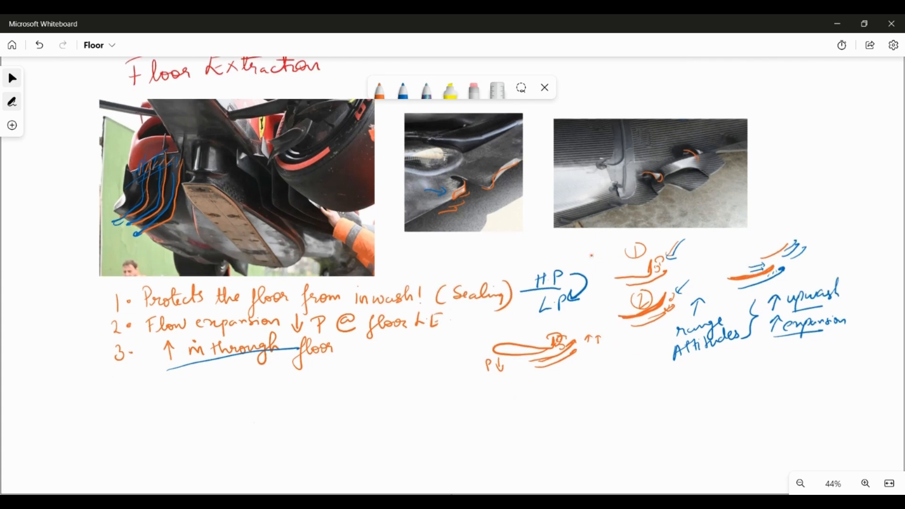
scroll(down, 3)
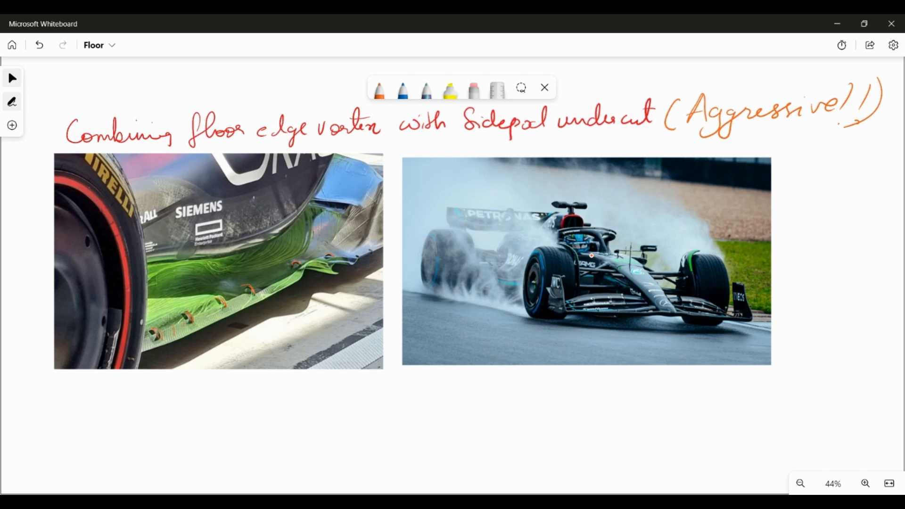
- Mark the green Mercedes photo with orange vortex curls along the floor edge and a flow line over the sidepod
drag(271, 269, 300, 289)
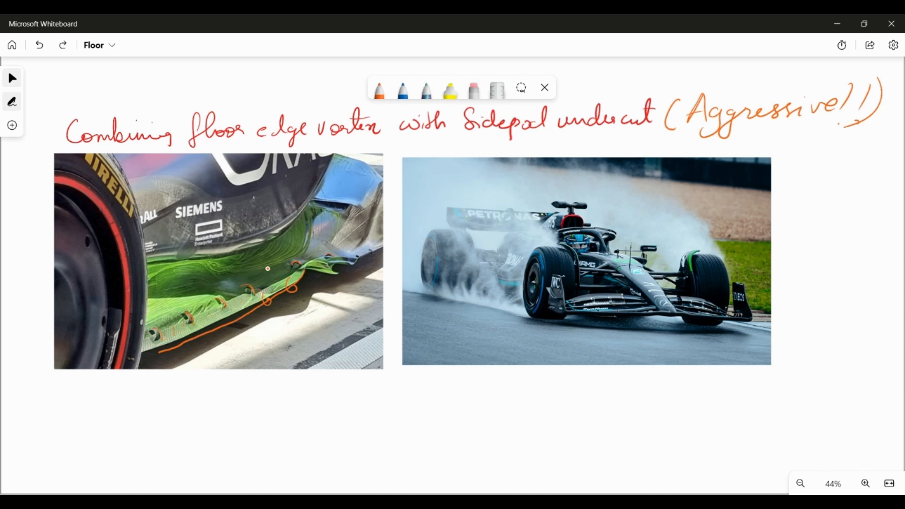
drag(161, 349, 303, 272)
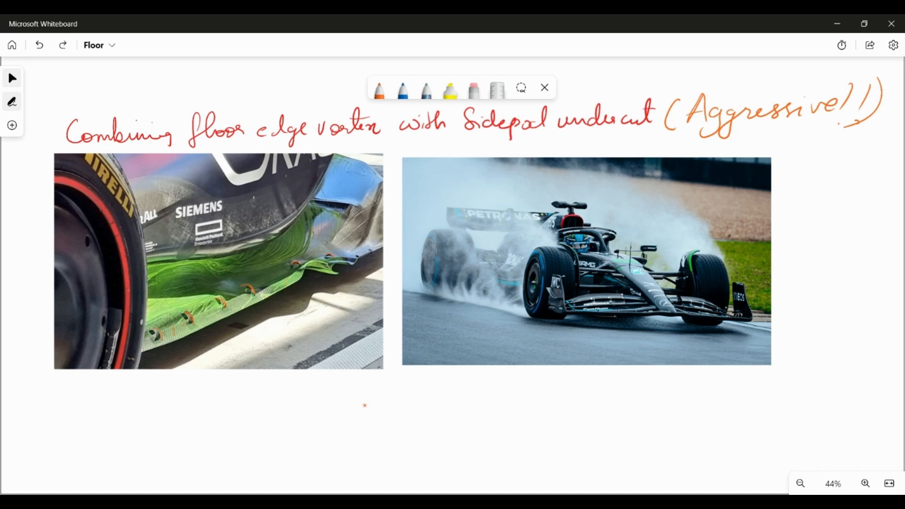
drag(283, 274, 300, 294)
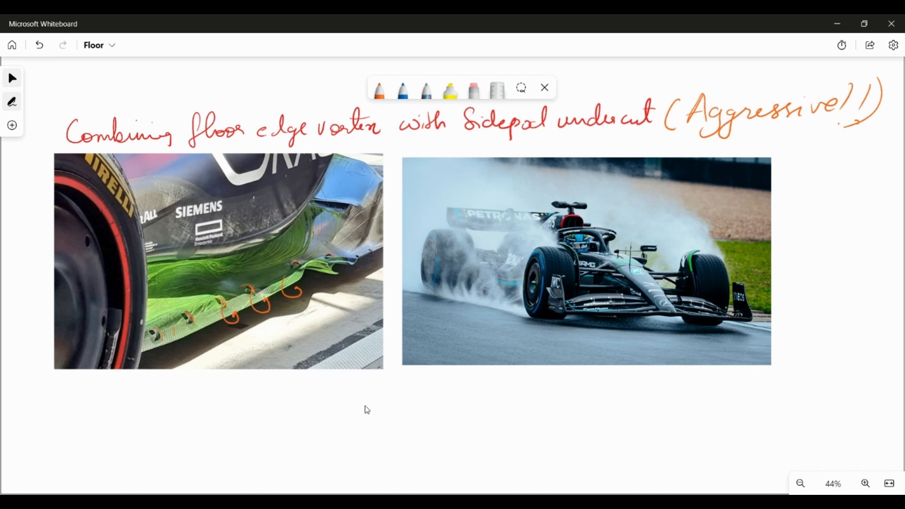
drag(139, 294, 303, 217)
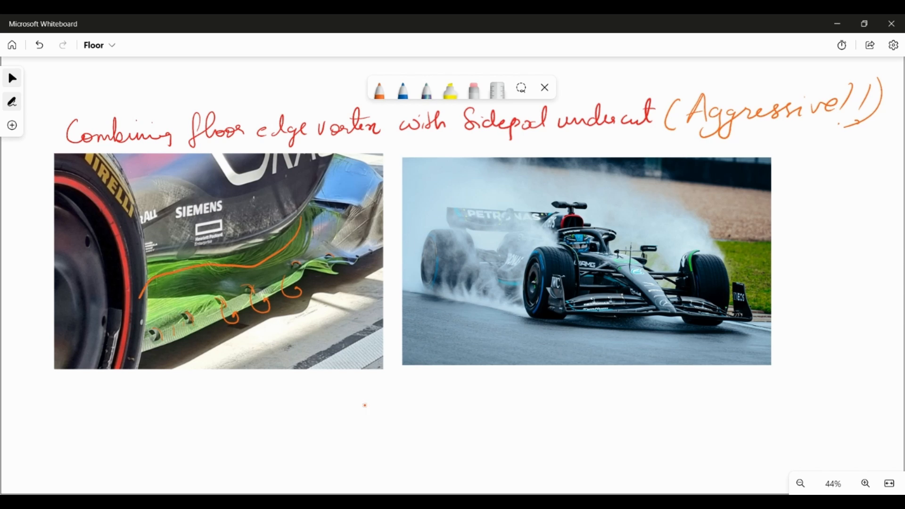
- Add vortex curls on the rain-spray photo and note '1. Attached' and '2. ↓ B.L' below
drag(485, 303, 511, 312)
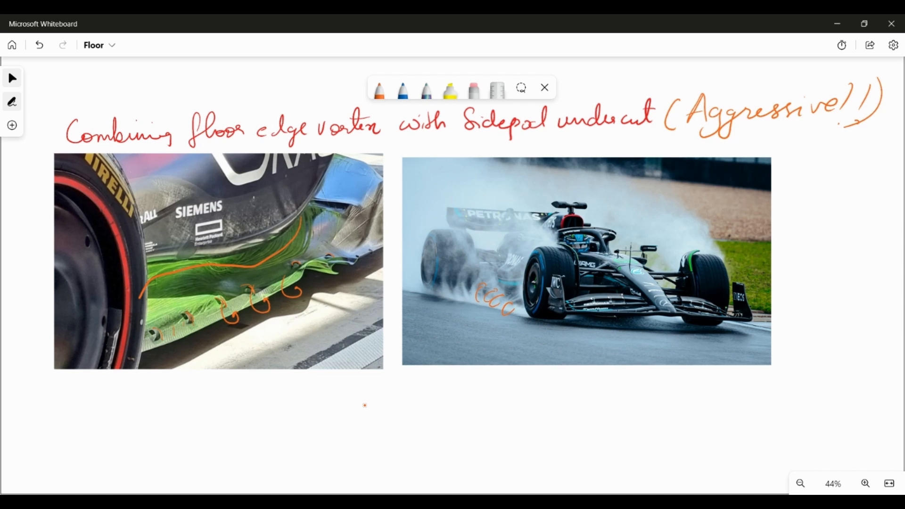
mouse_move(366, 410)
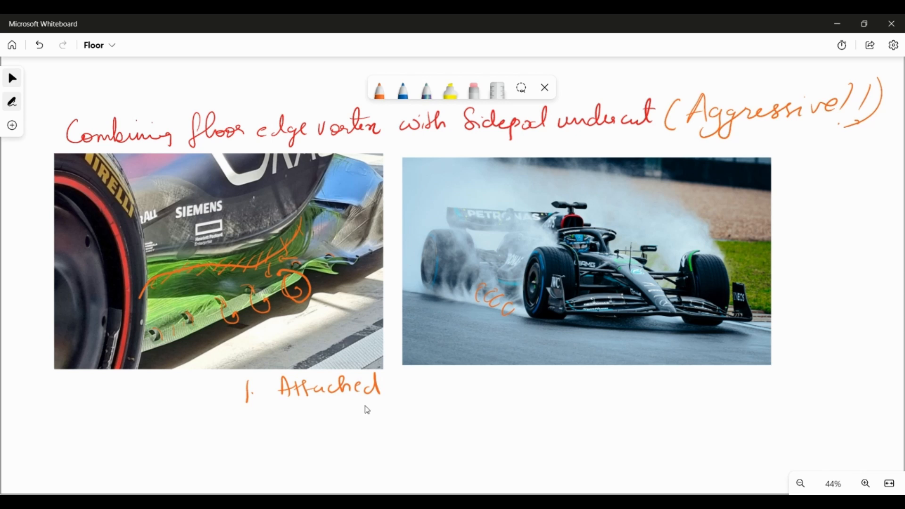
drag(245, 421, 364, 421)
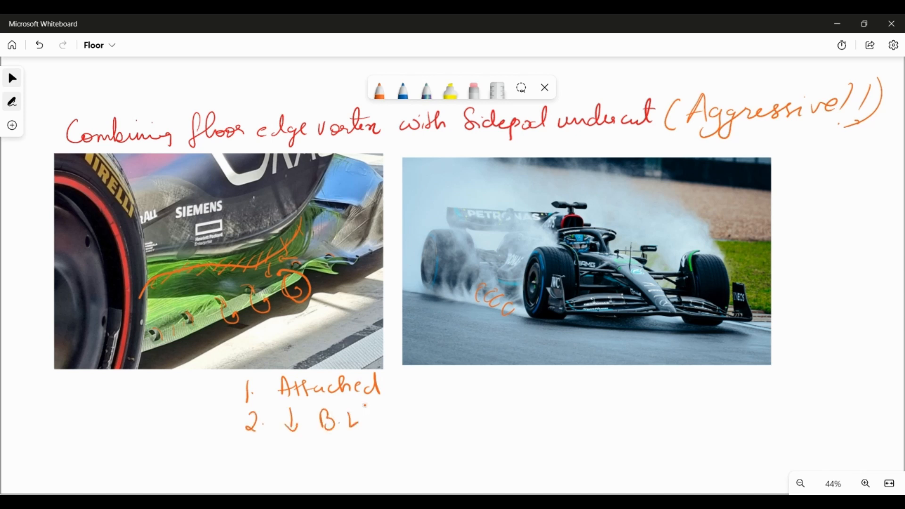